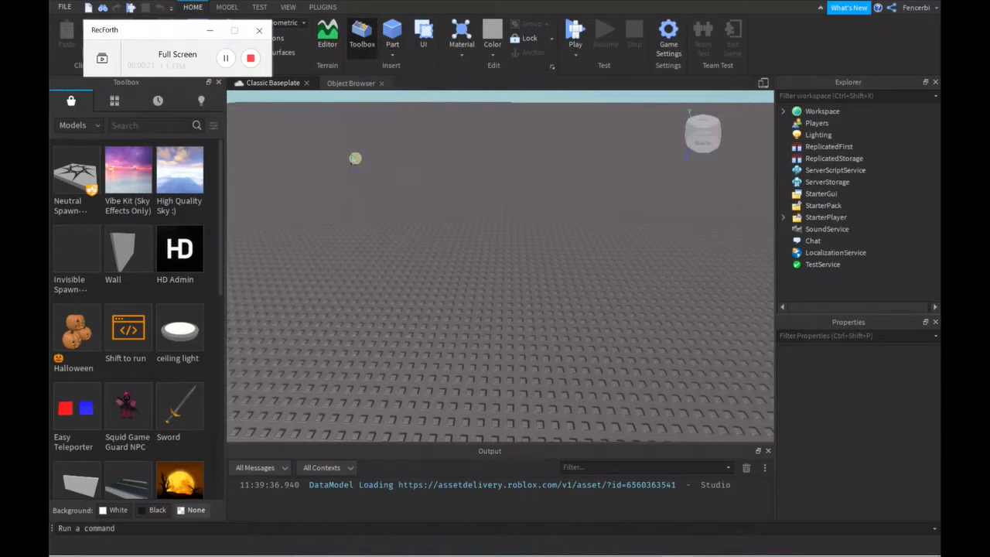
mouse_move(426, 111)
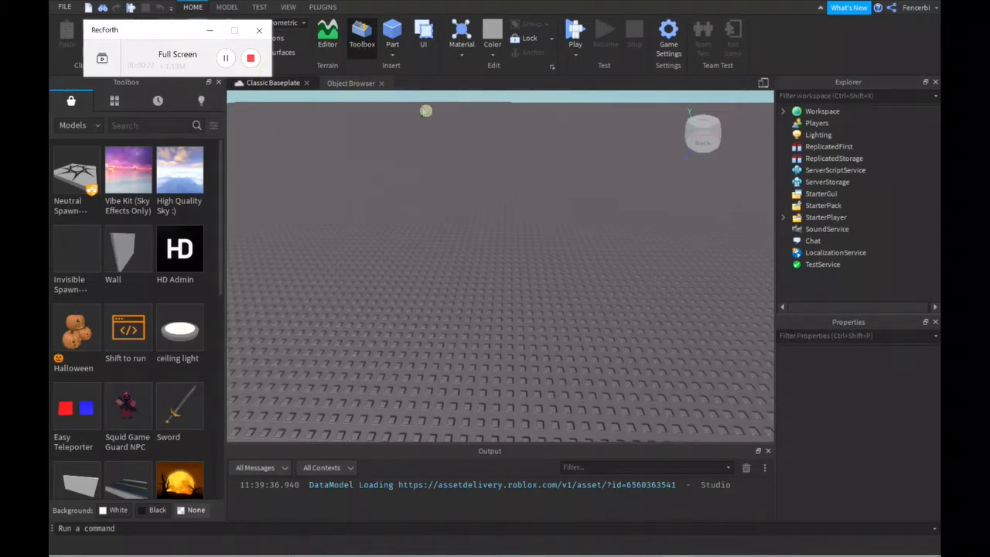
mouse_move(586, 135)
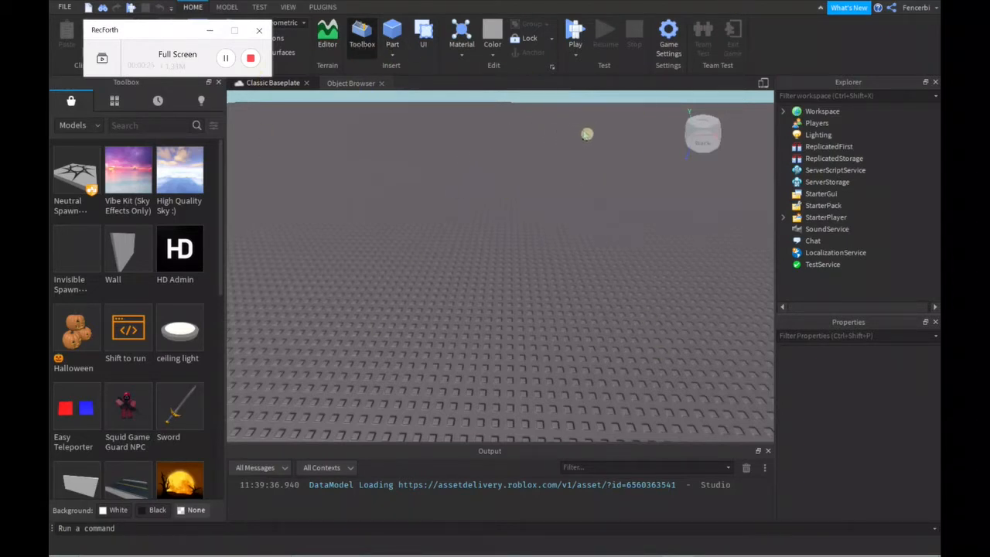
mouse_move(129, 328)
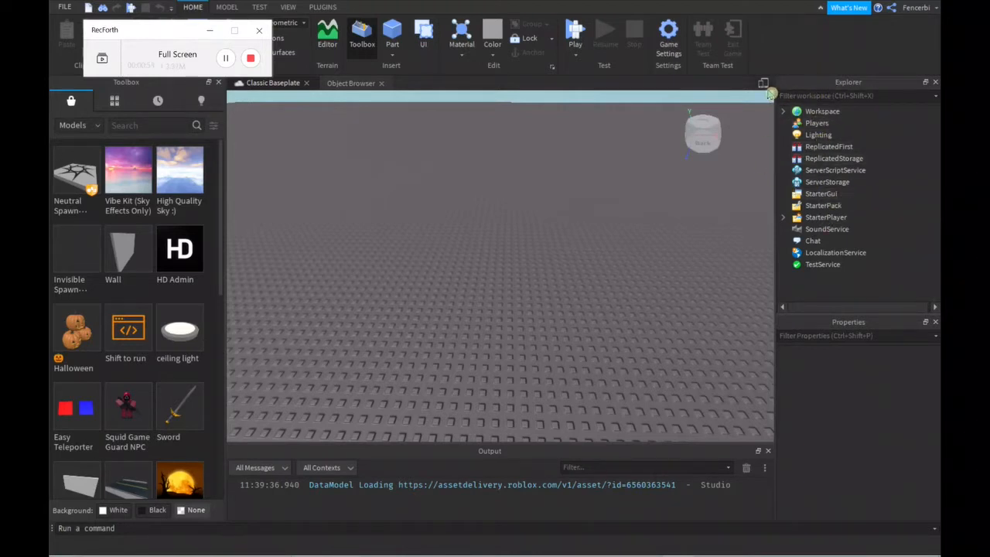
- Select the Workspace and browse through the object class list in the View panels
left_click(823, 112)
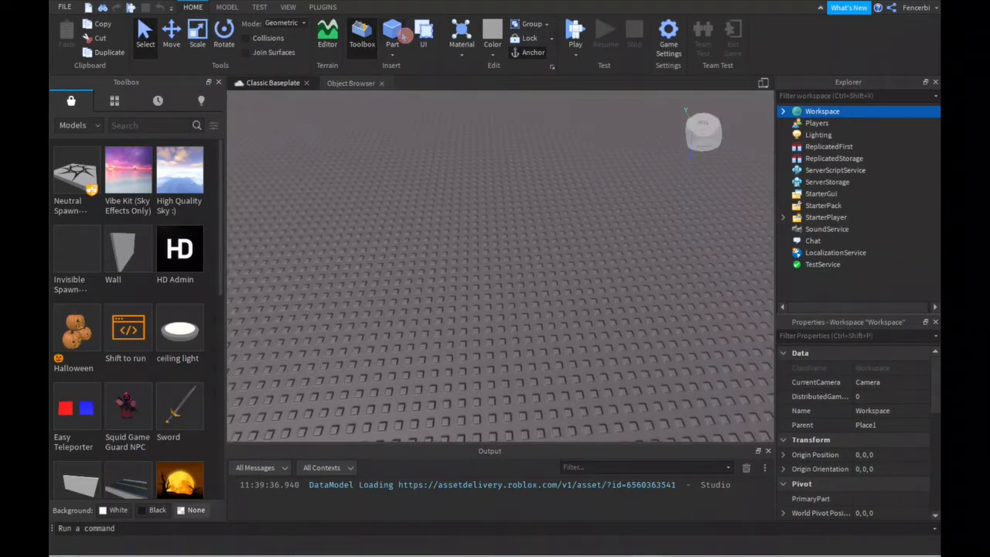
left_click(393, 33)
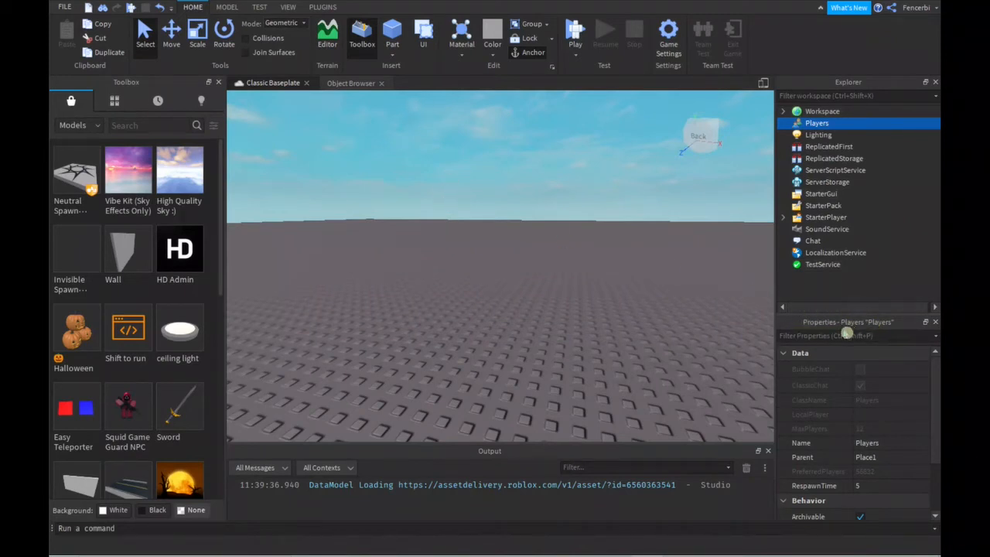
left_click(287, 7)
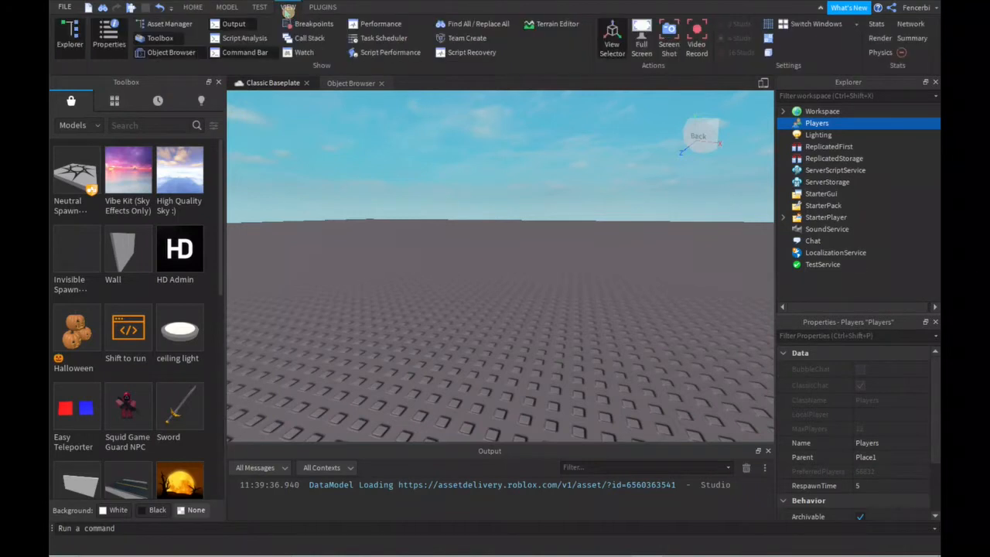
left_click(192, 7)
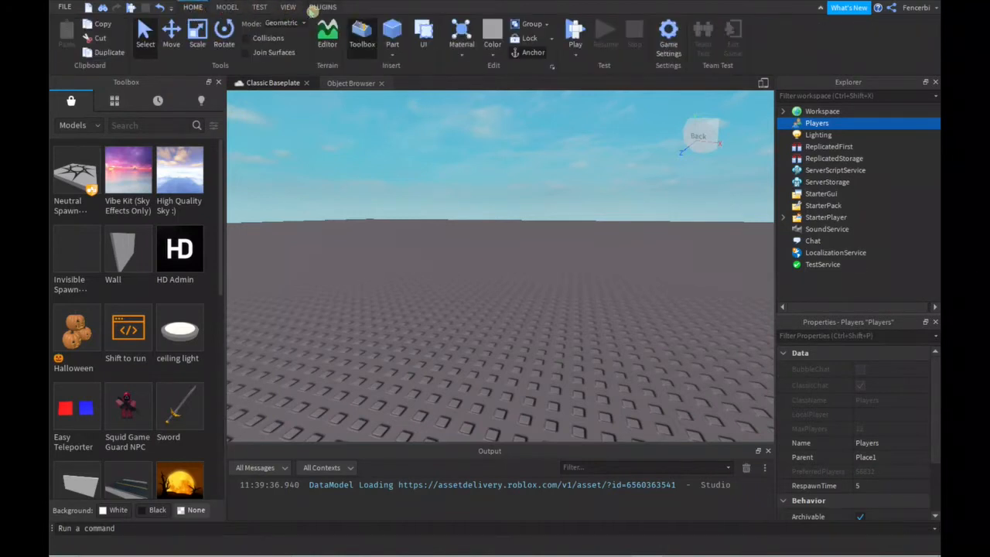
left_click(288, 6)
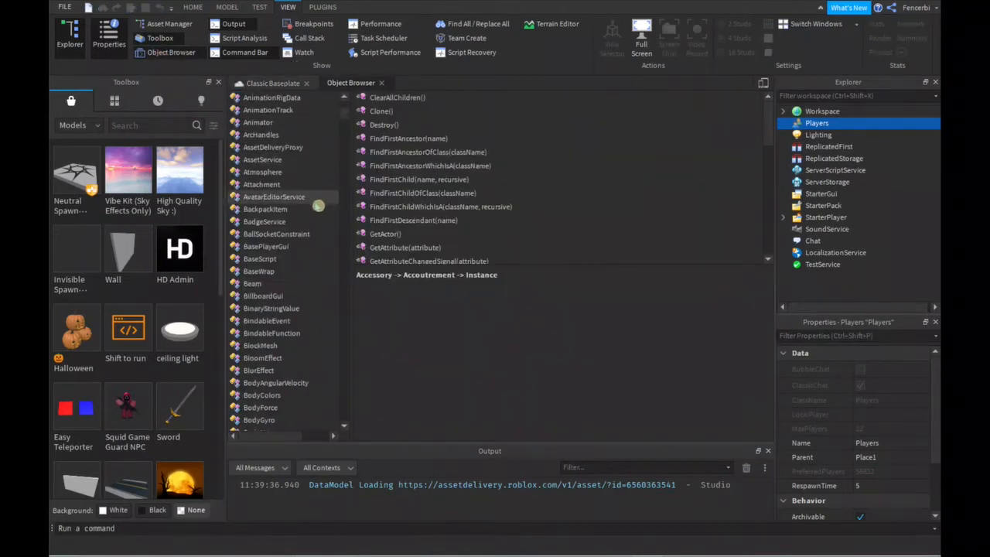
scroll("down", 3)
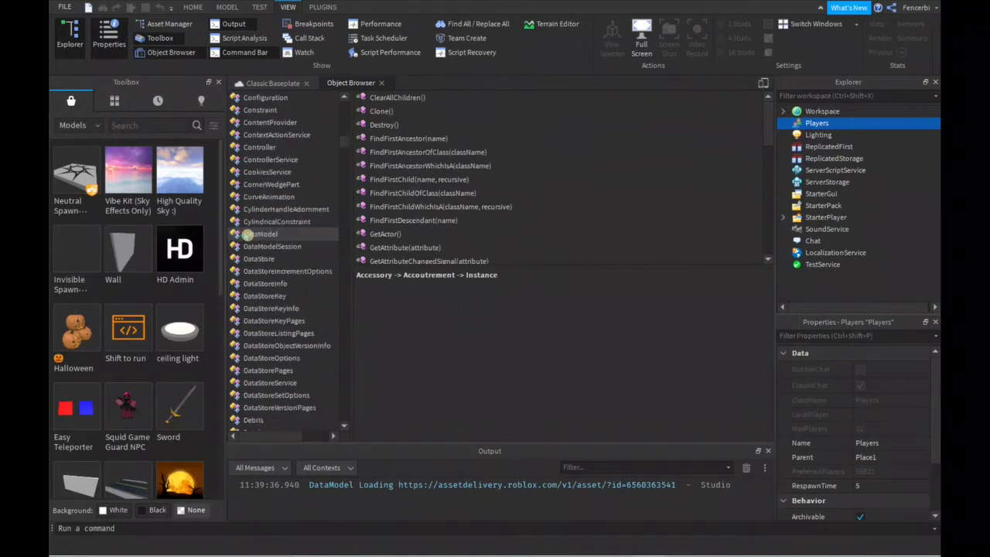
scroll("down", 3)
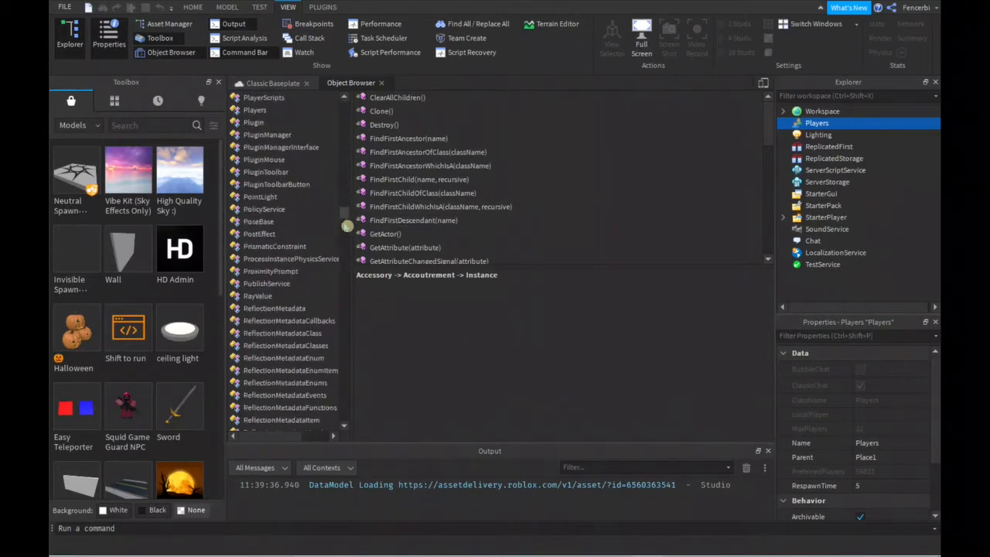
scroll("down", 3)
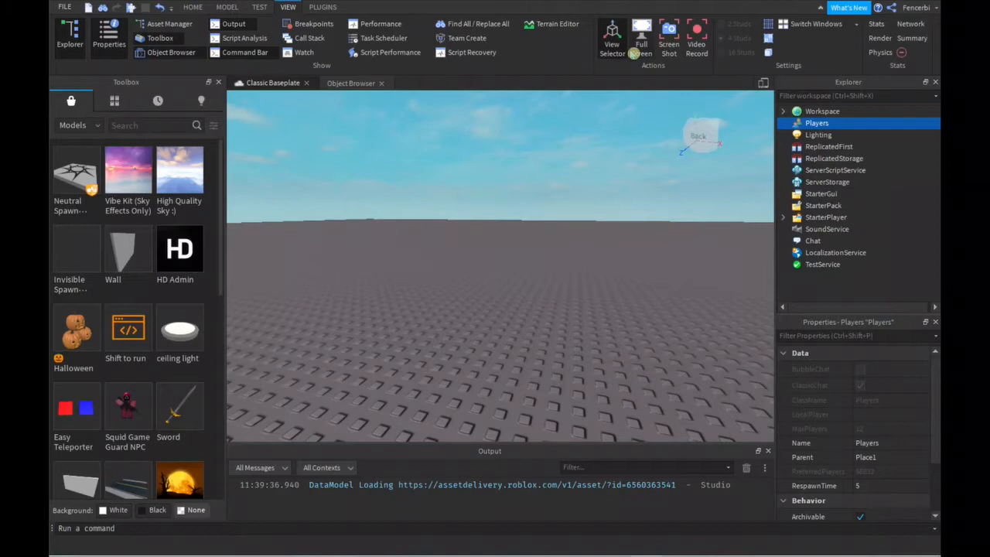
- Insert a Sphere part onto the baseplate and try the Scale and Move tools on it
left_click(226, 6)
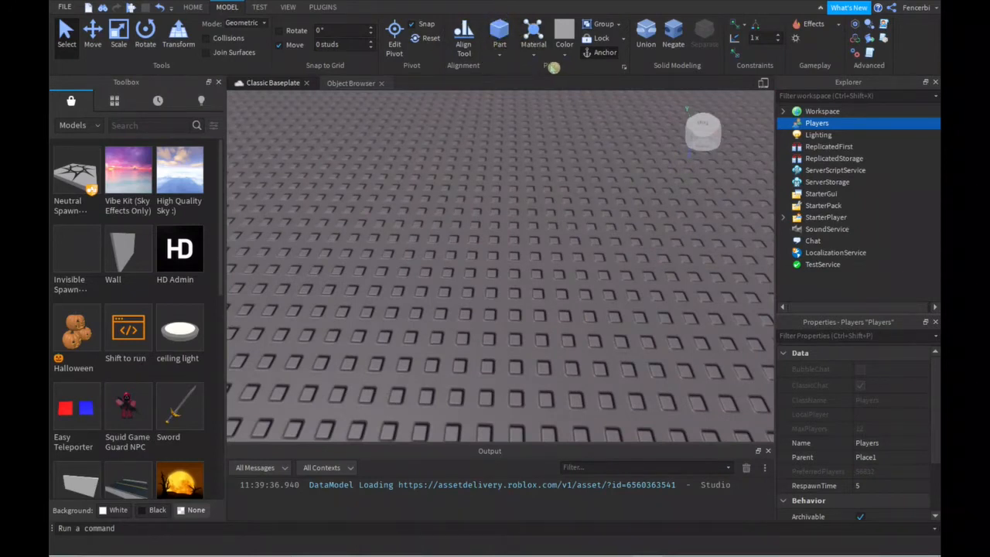
left_click(499, 34)
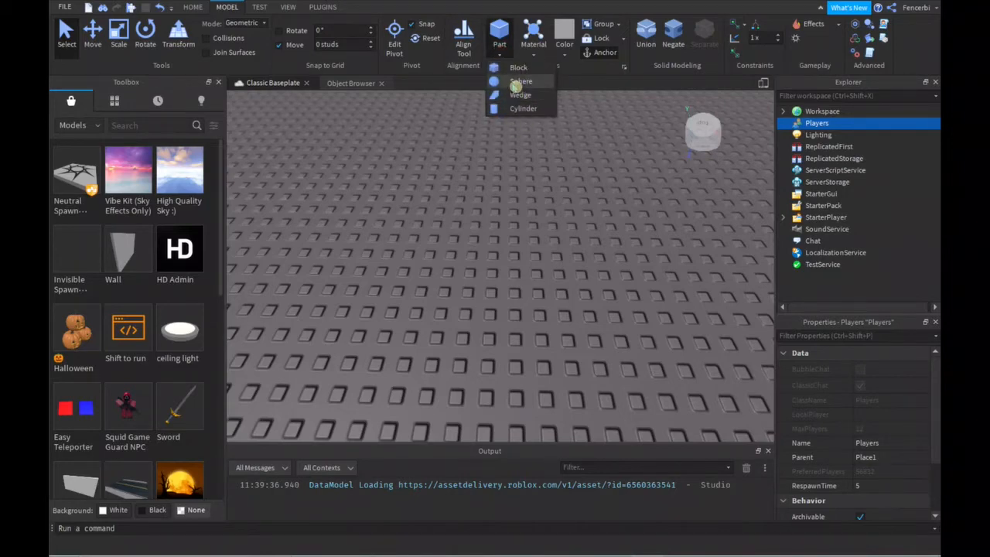
left_click(523, 81)
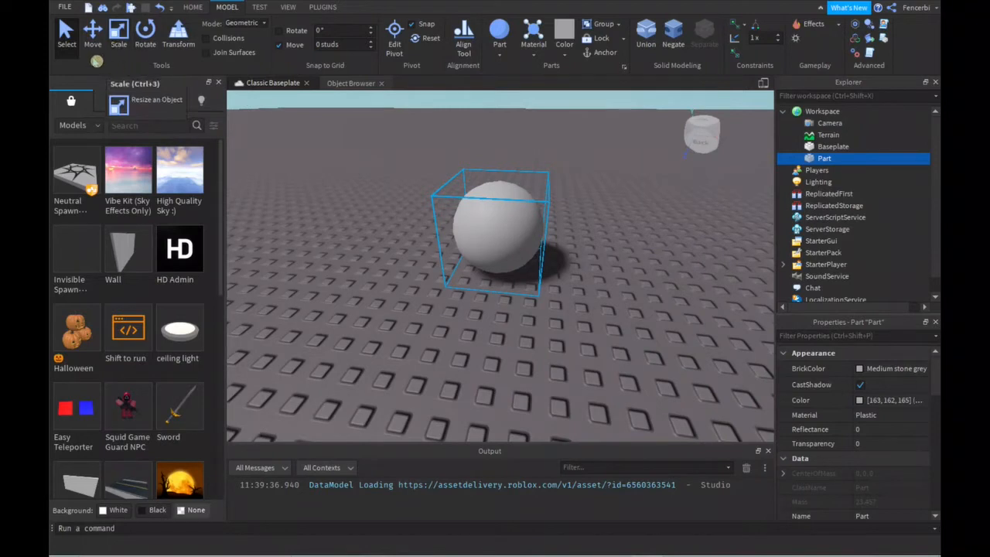
left_click(117, 30)
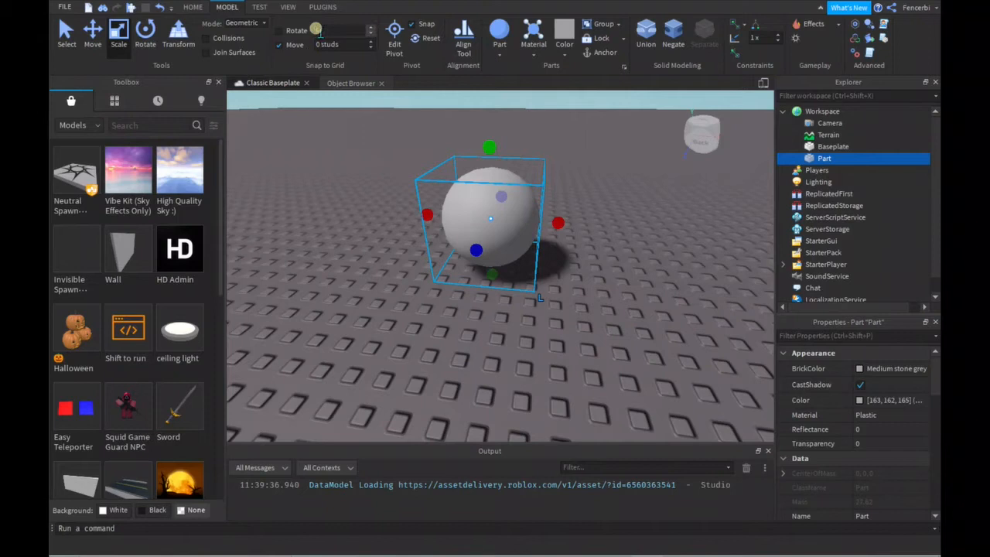
left_click(344, 31)
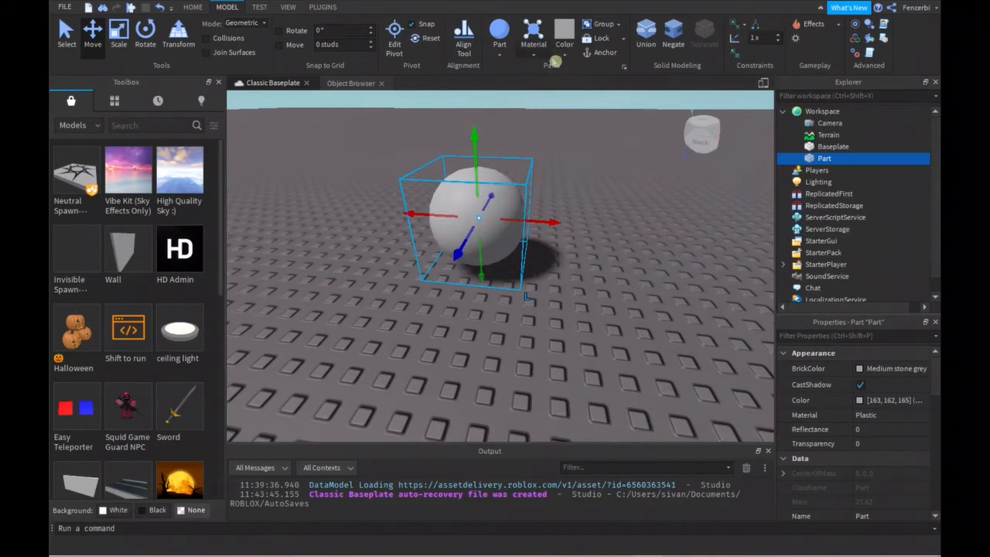
- Recolour the selected sphere to an electric blue swatch from the Color palette
left_click(563, 31)
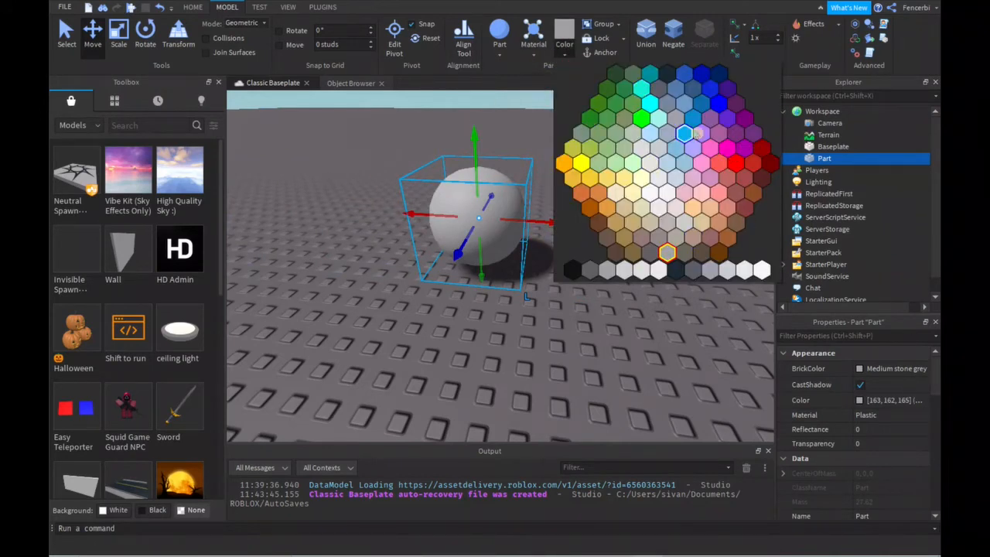
left_click(735, 223)
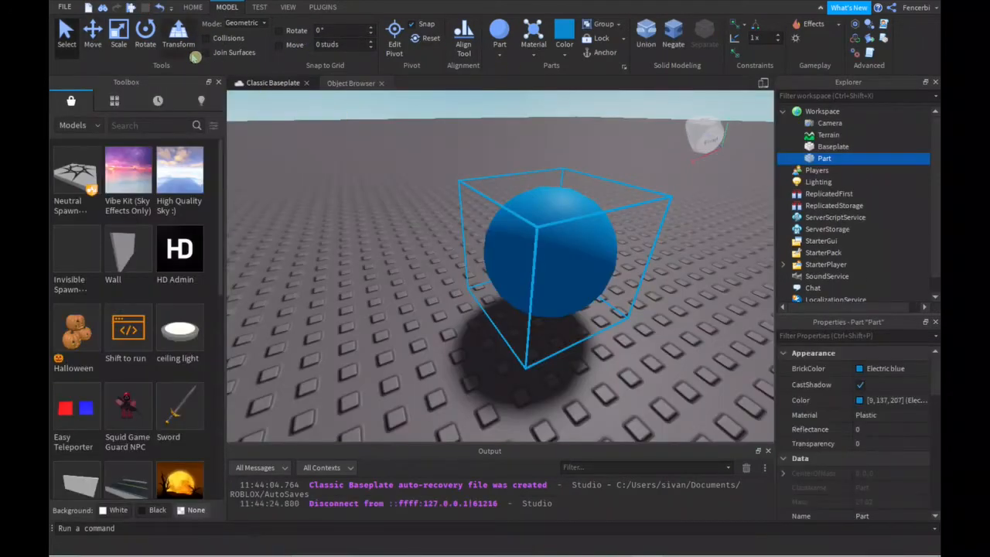
- Return to the Home tools to reach the Terrain Editor
left_click(191, 6)
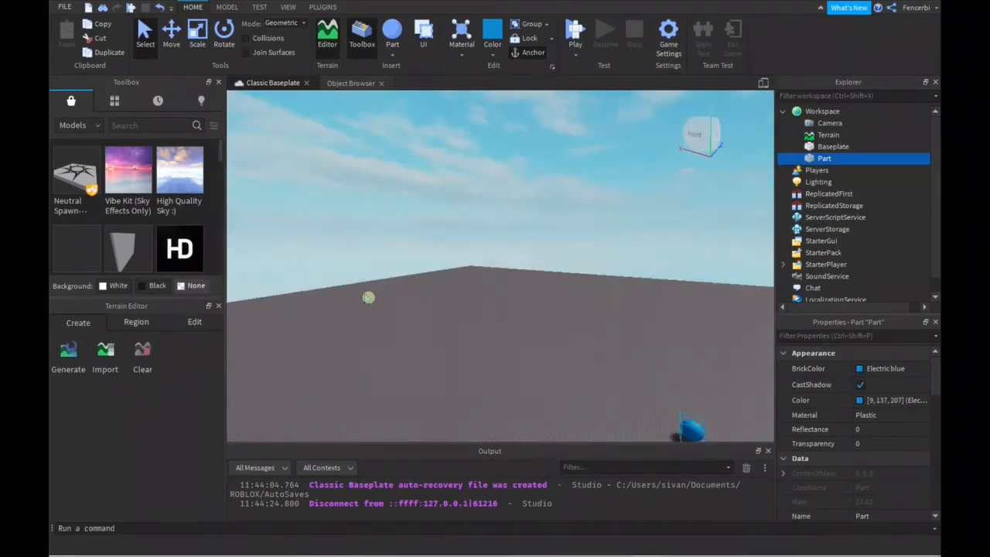
- Generate grassy terrain with water using the Terrain Editor's Create settings and an adjusted biome size
left_click(69, 352)
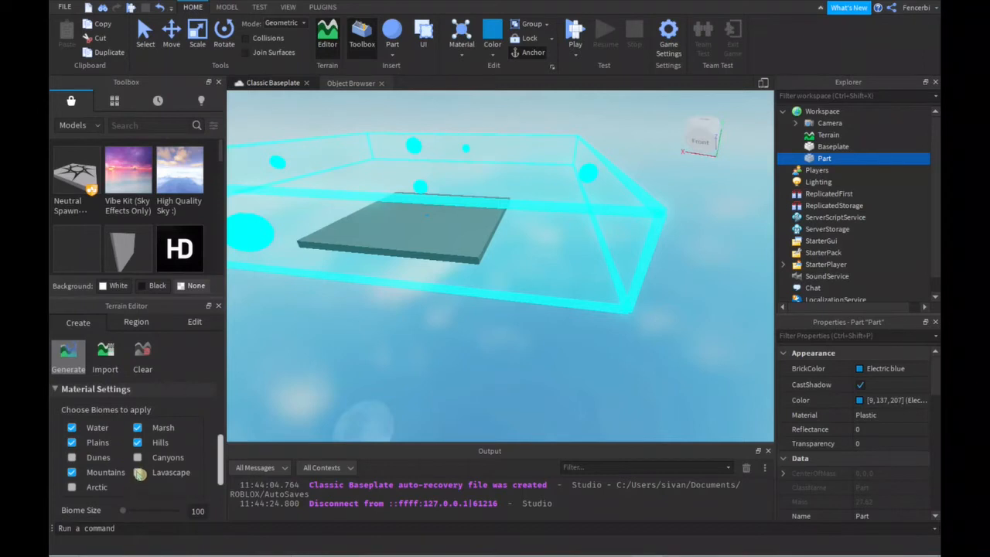
scroll("down", 3)
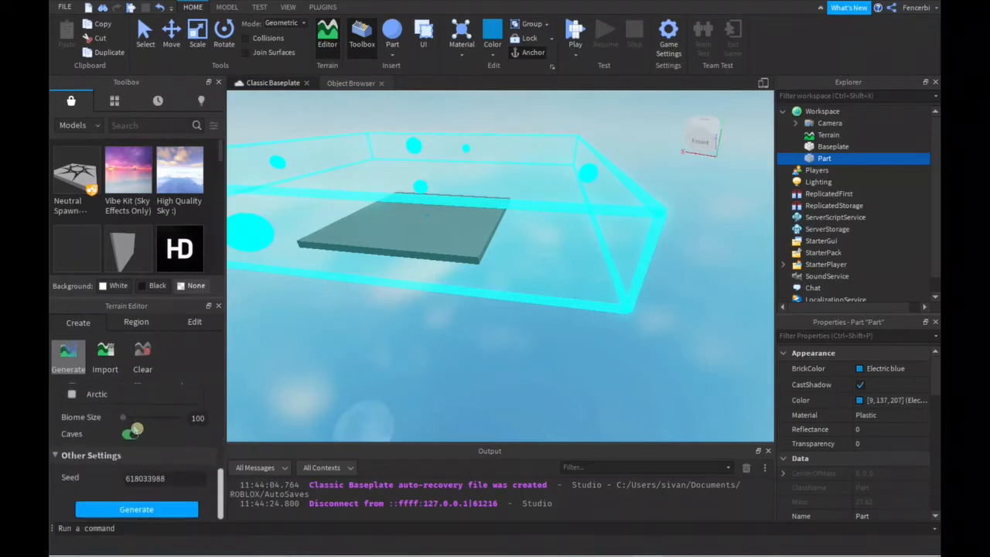
left_click_drag(123, 418, 150, 418)
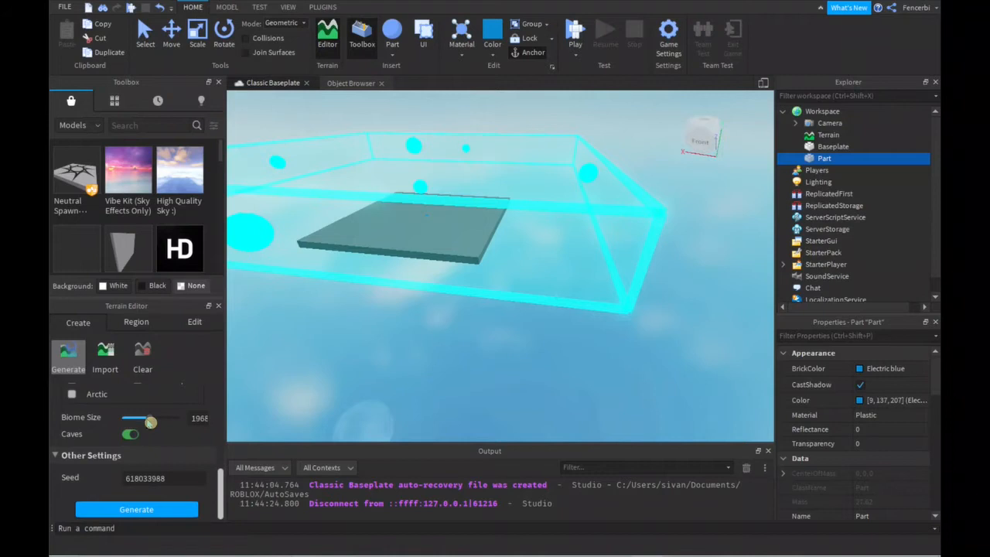
left_click_drag(150, 421, 130, 421)
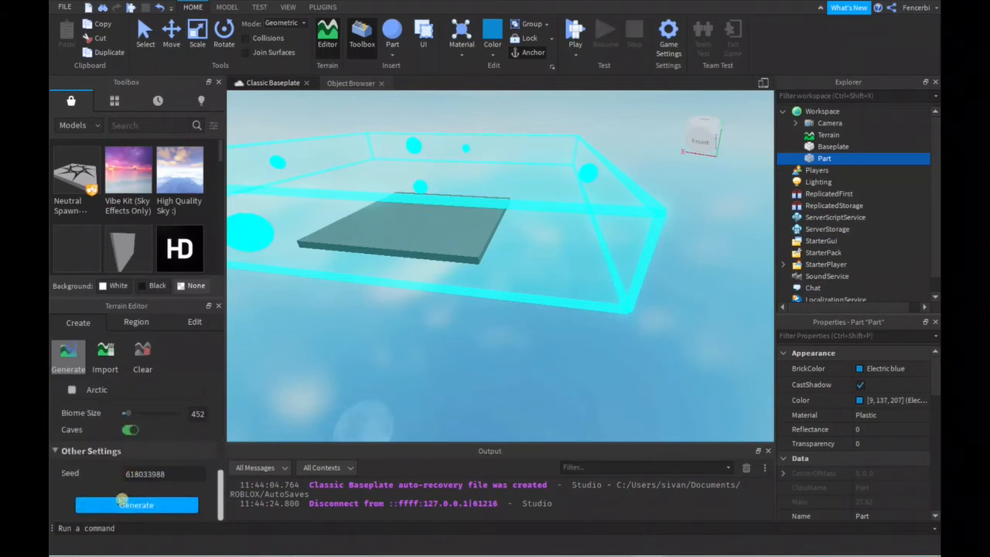
left_click(137, 505)
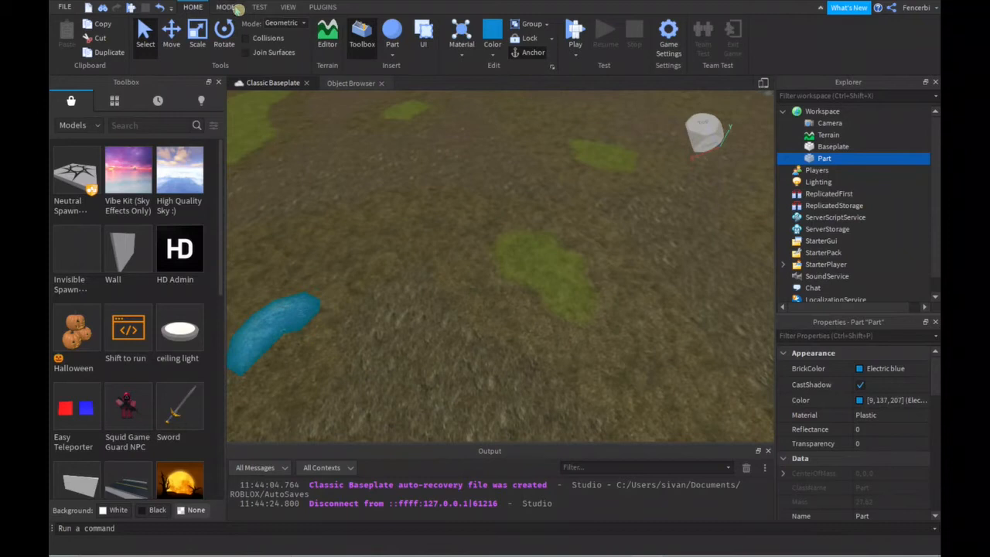
- Insert a SpawnLocation from the Model tools and position it on the grass
left_click(226, 6)
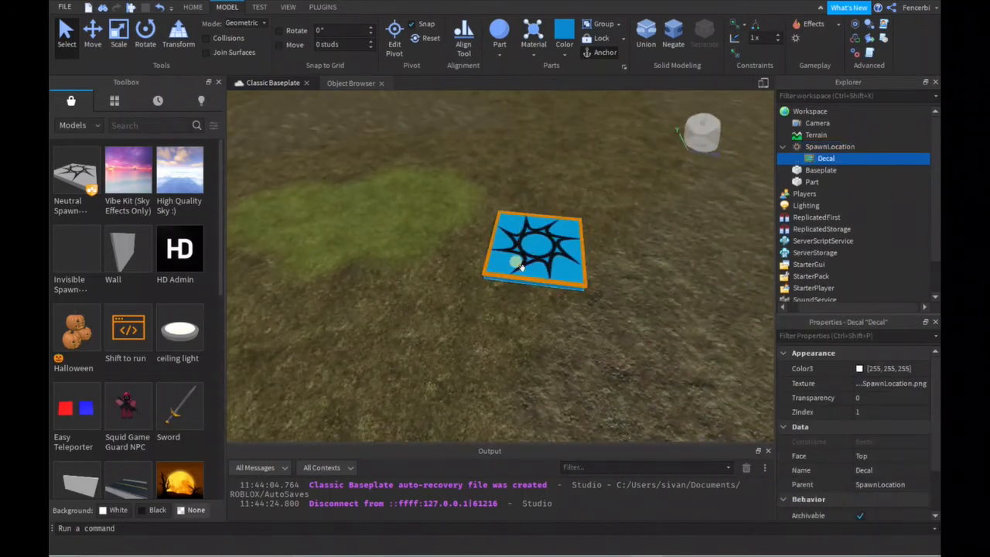
left_click(842, 146)
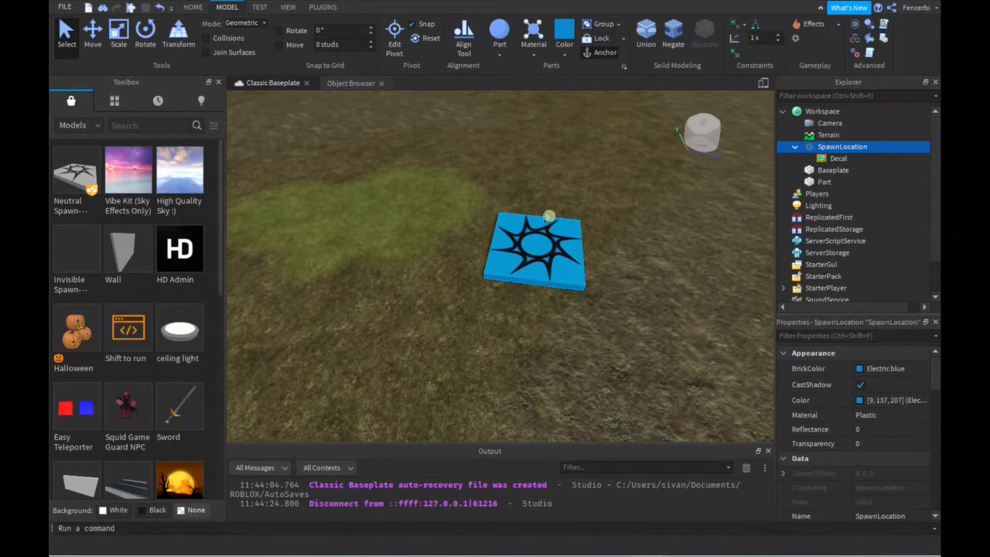
left_click(839, 158)
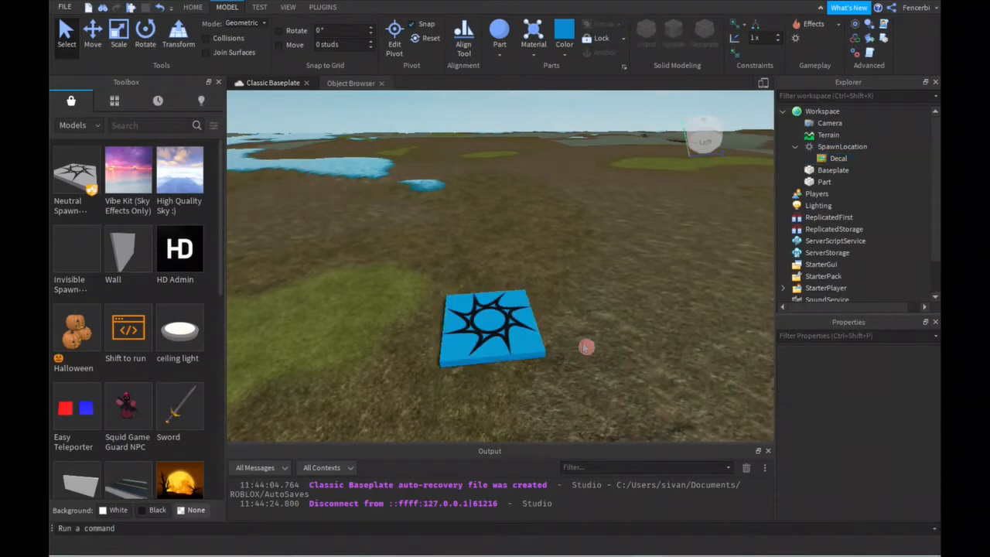
mouse_move(547, 362)
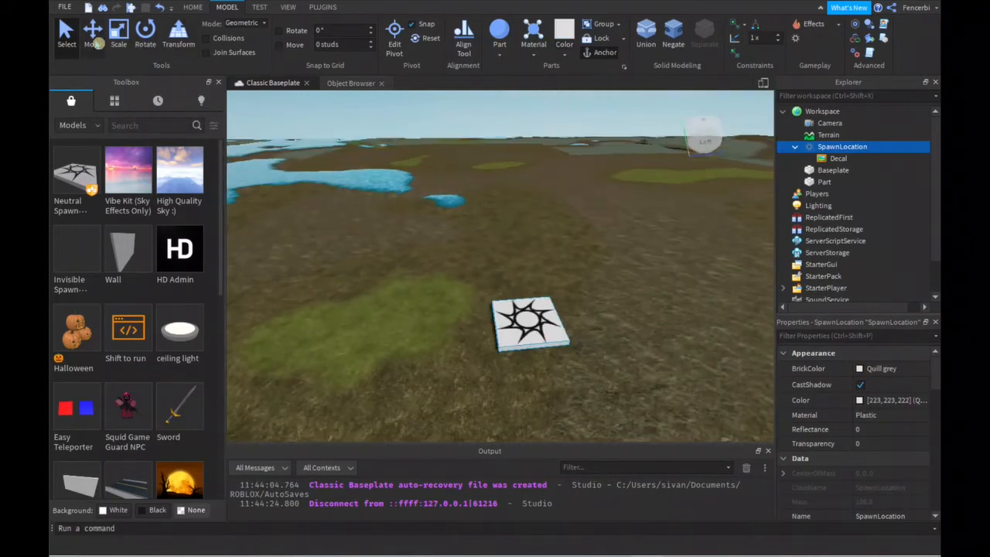
left_click(93, 29)
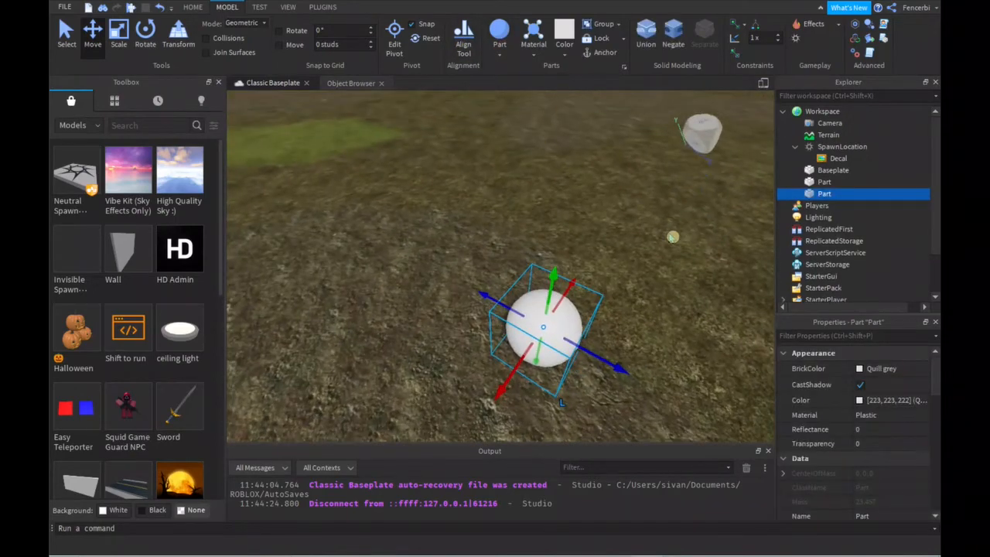
- Insert a Block part onto the terrain beside the sphere
left_click(500, 31)
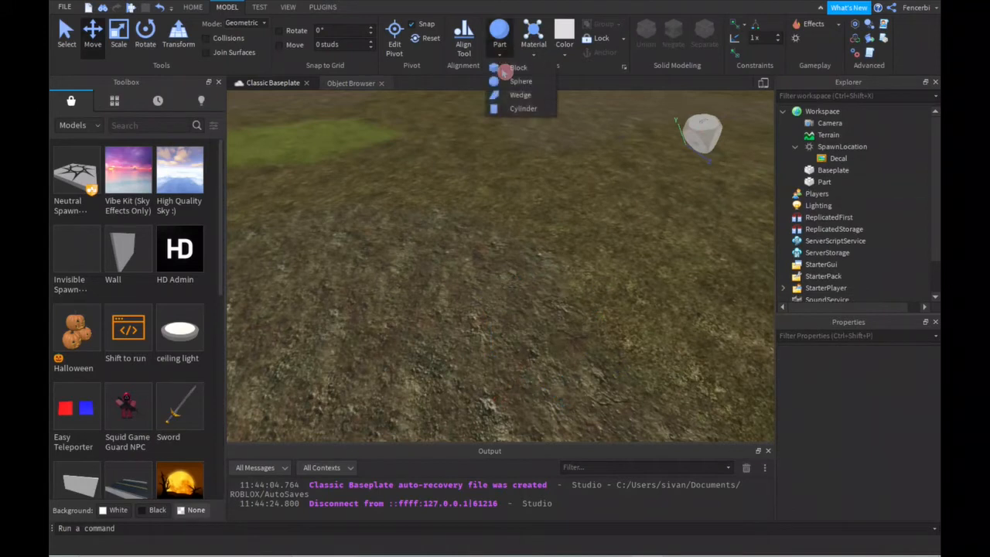
left_click(519, 68)
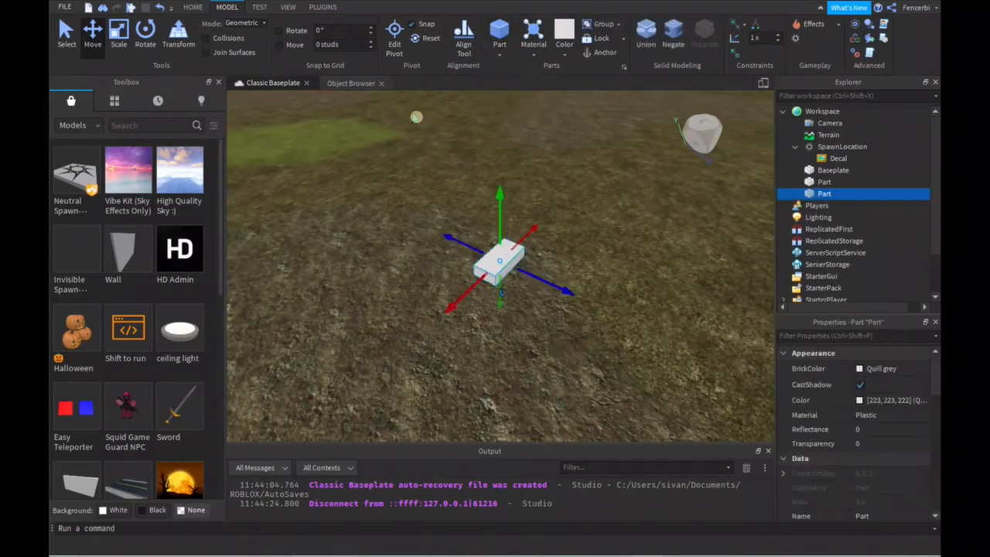
left_click(145, 31)
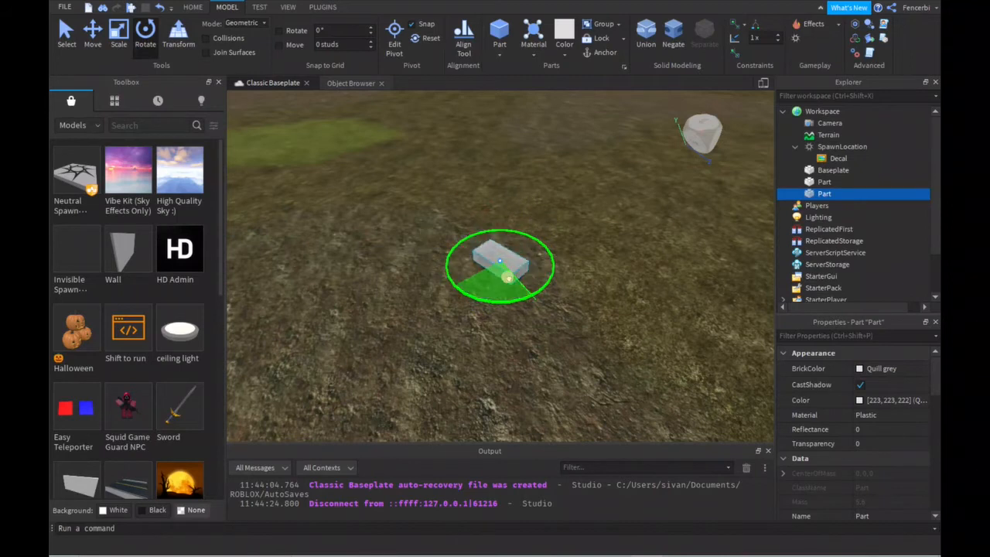
left_click(145, 31)
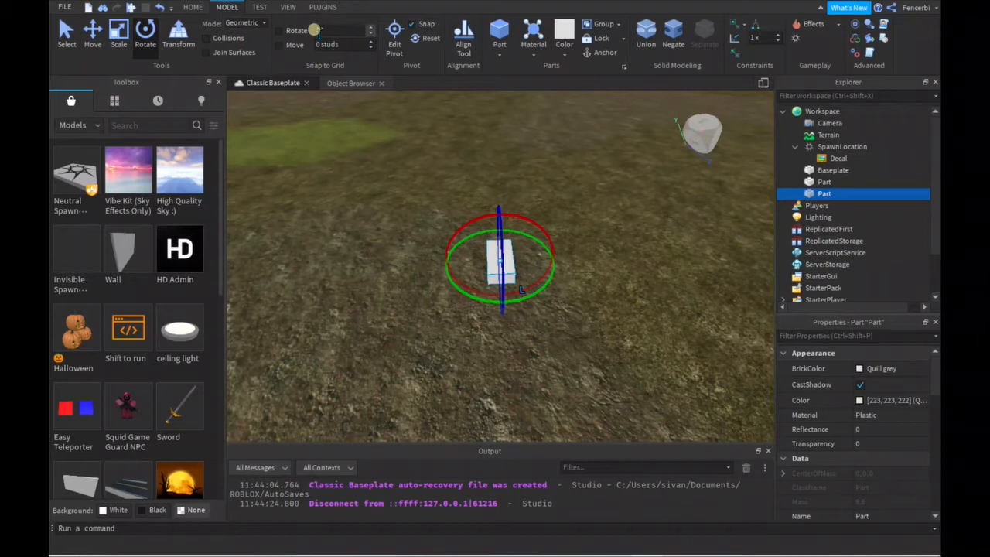
left_click(344, 31)
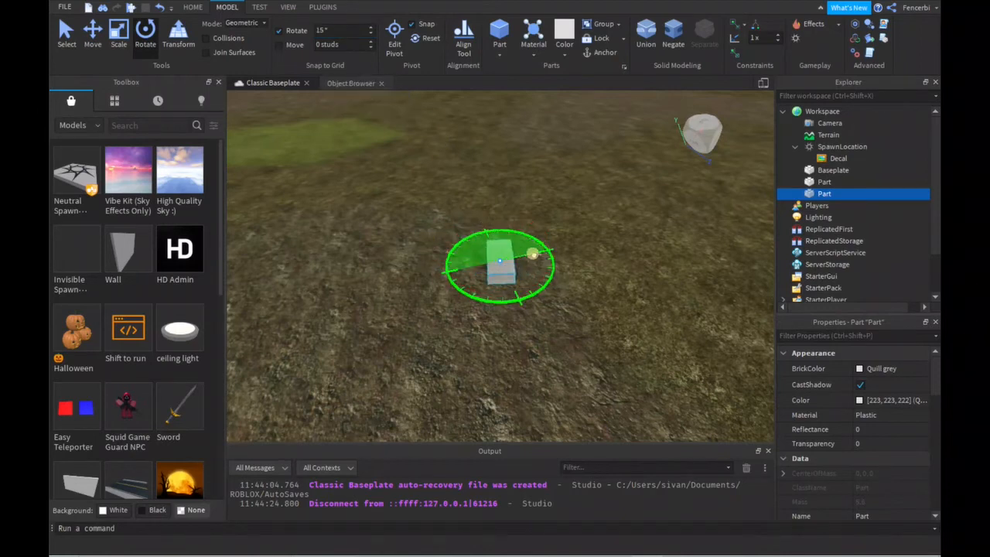
- Rotate the block to a new angle and move it into place
left_click_drag(534, 254, 462, 277)
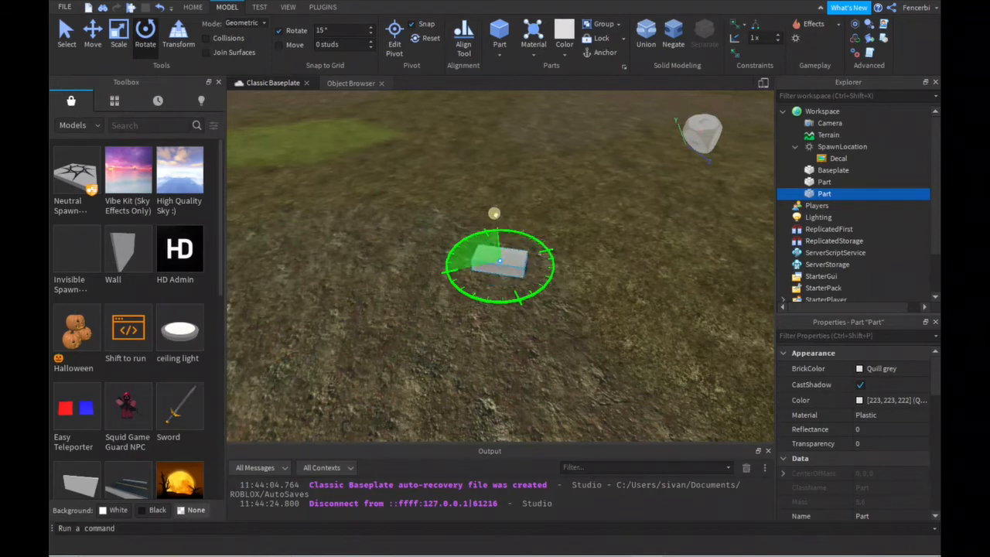
left_click(145, 31)
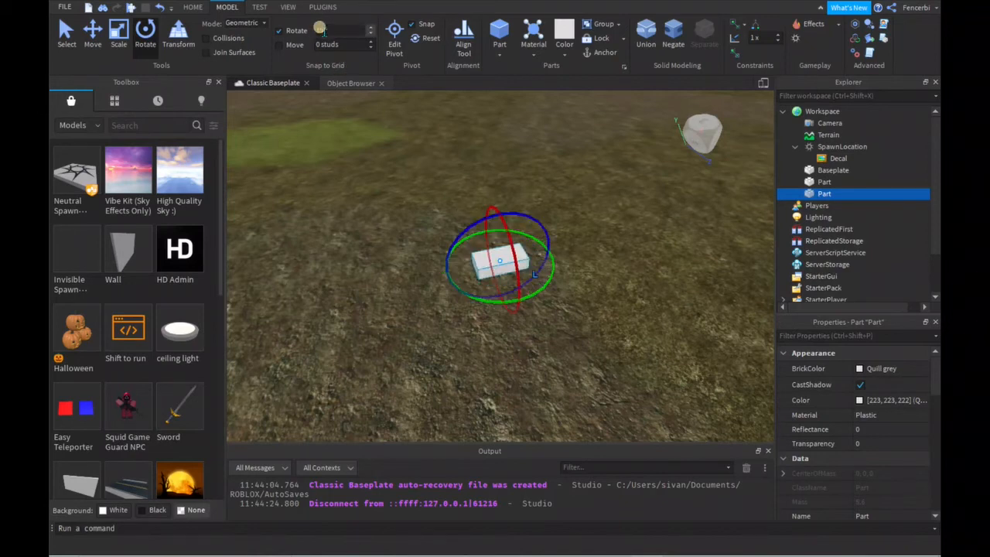
mouse_move(344, 31)
type("60")
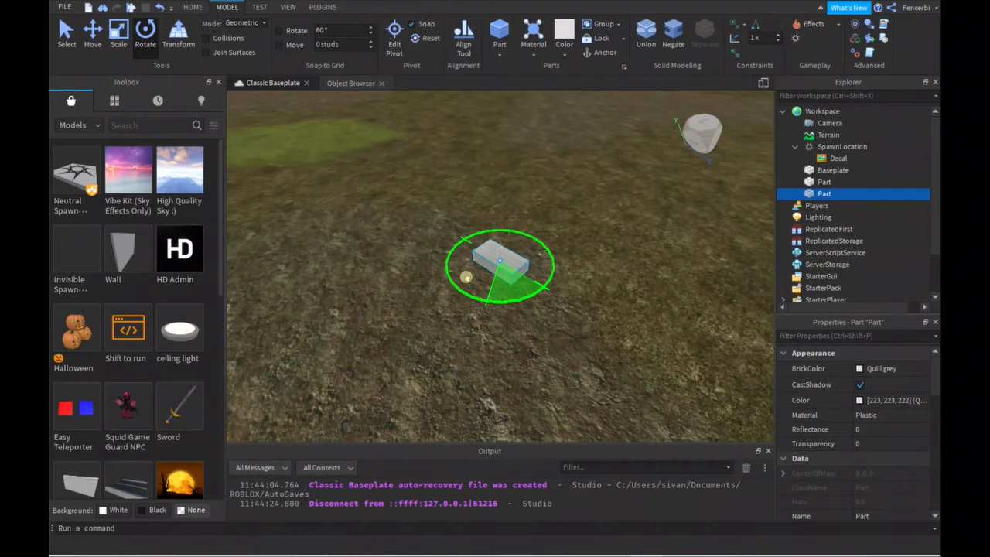
left_click_drag(467, 277, 518, 275)
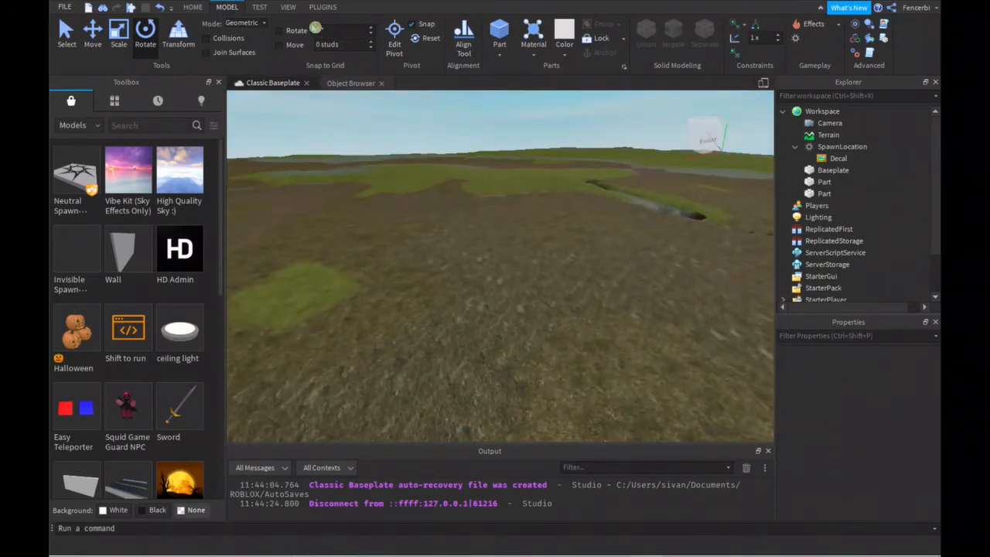
- Launch the Load Character plugin and fill in a username in its field
left_click(322, 7)
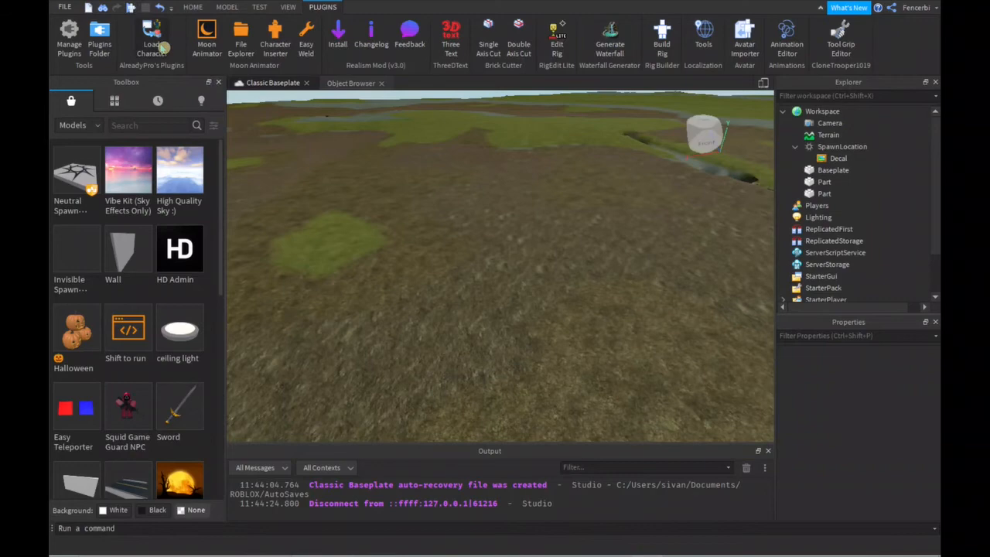
left_click(151, 37)
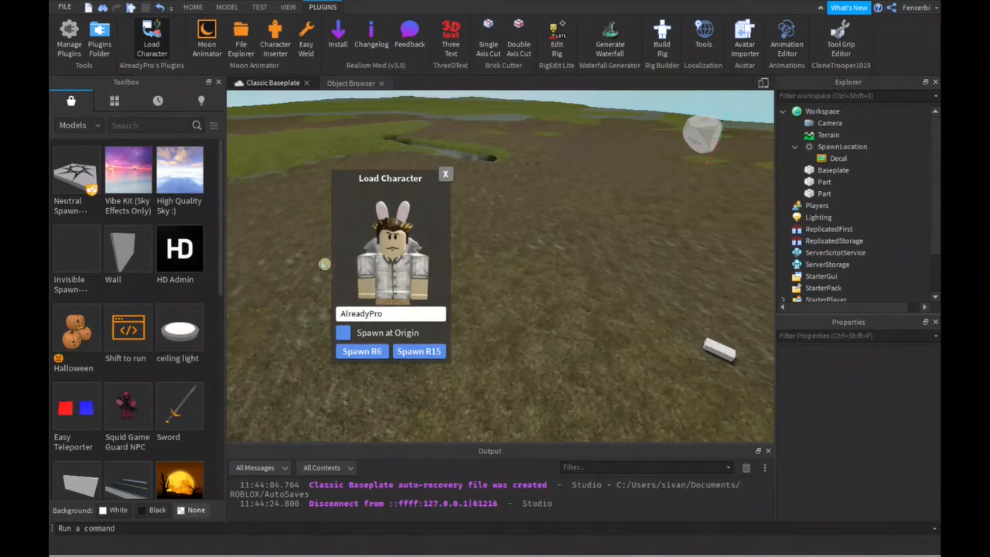
left_click(379, 313)
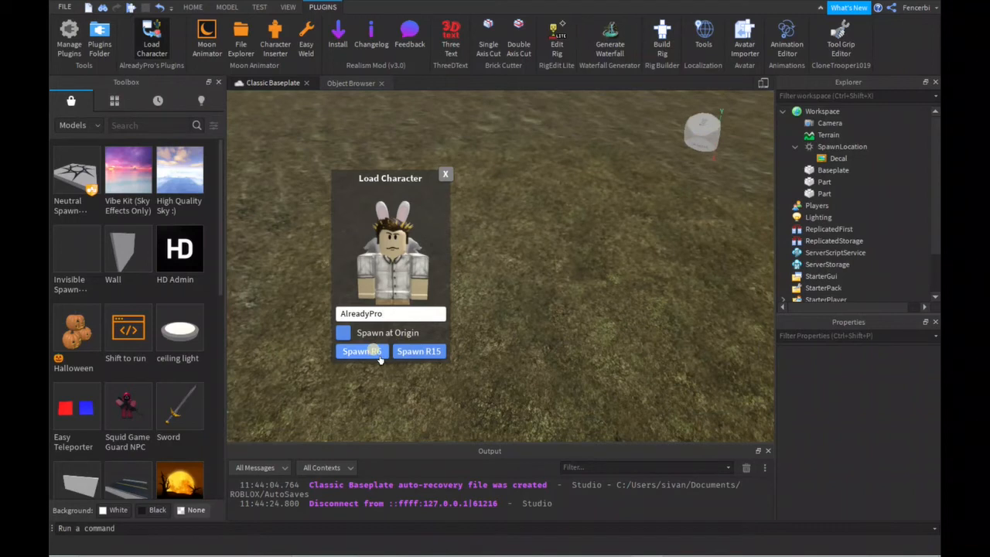
left_click(390, 312)
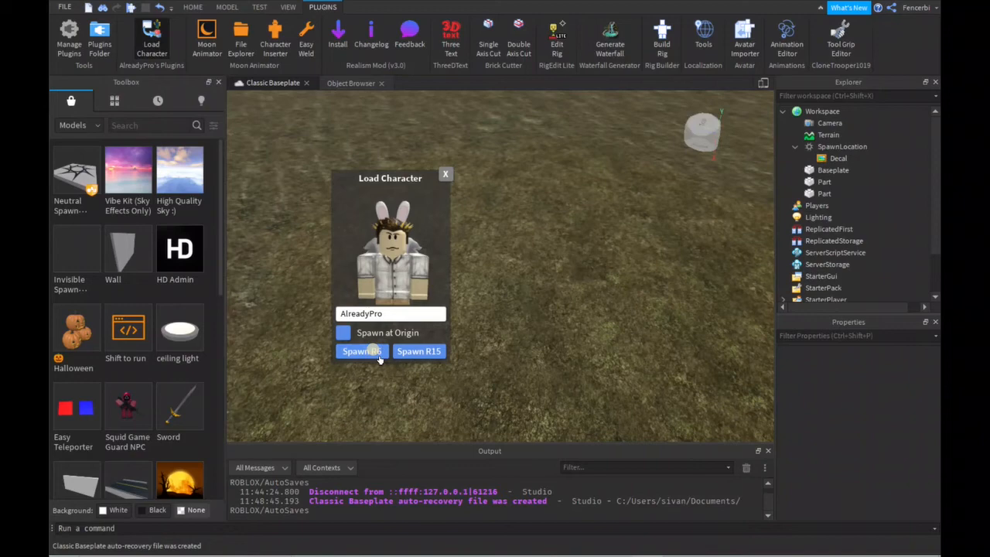
- Spawn the avatar as an R6 character and inspect its head and arm parts in Explorer
left_click(362, 351)
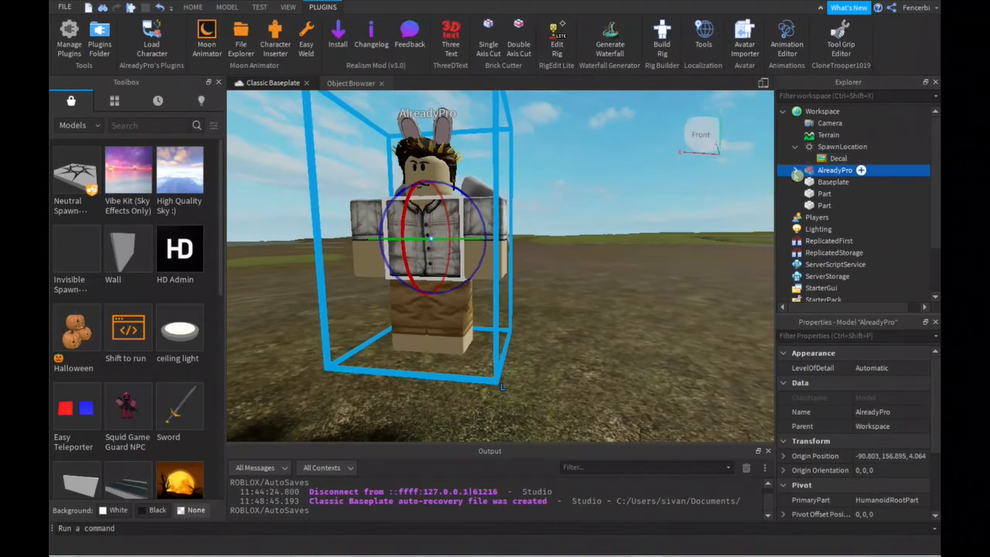
left_click(827, 198)
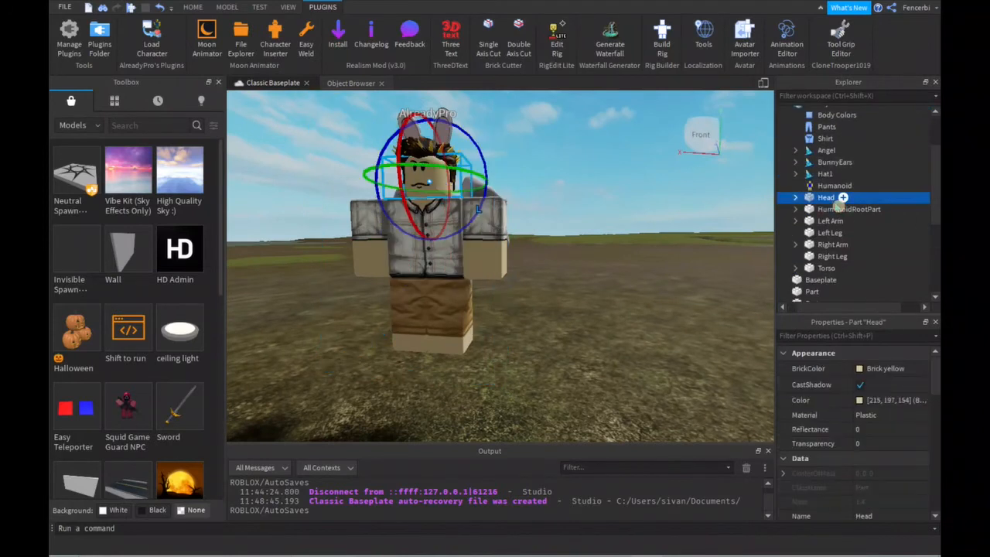
left_click(829, 220)
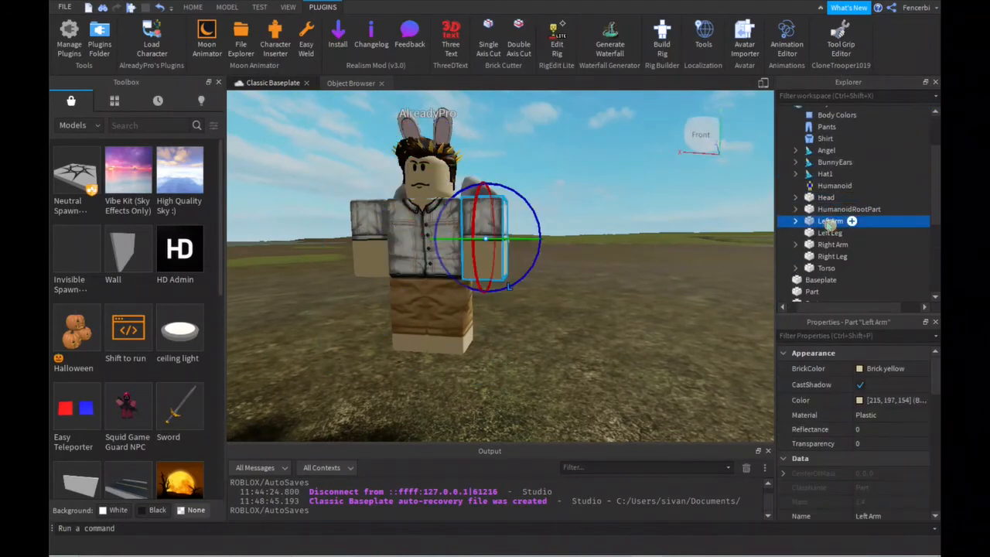
left_click(829, 232)
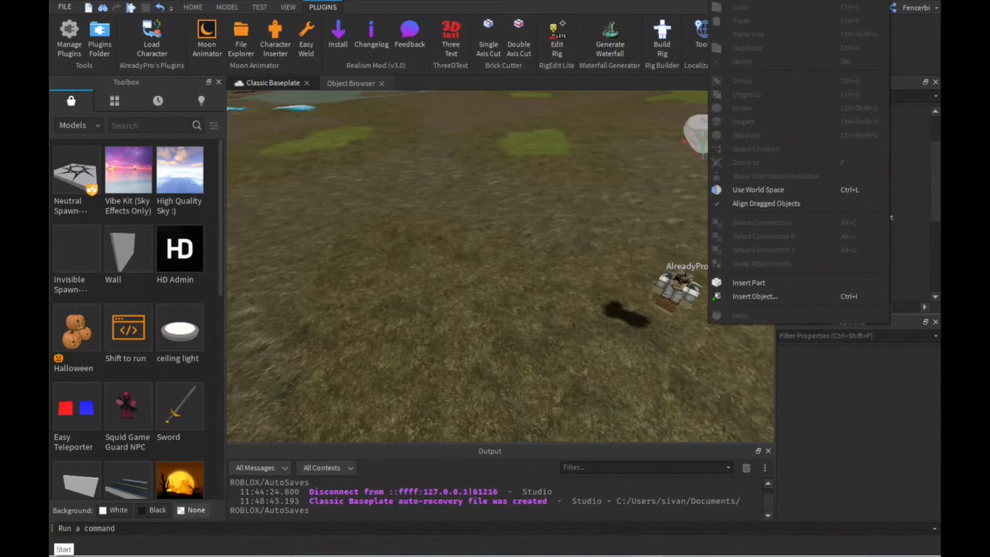
mouse_move(53, 458)
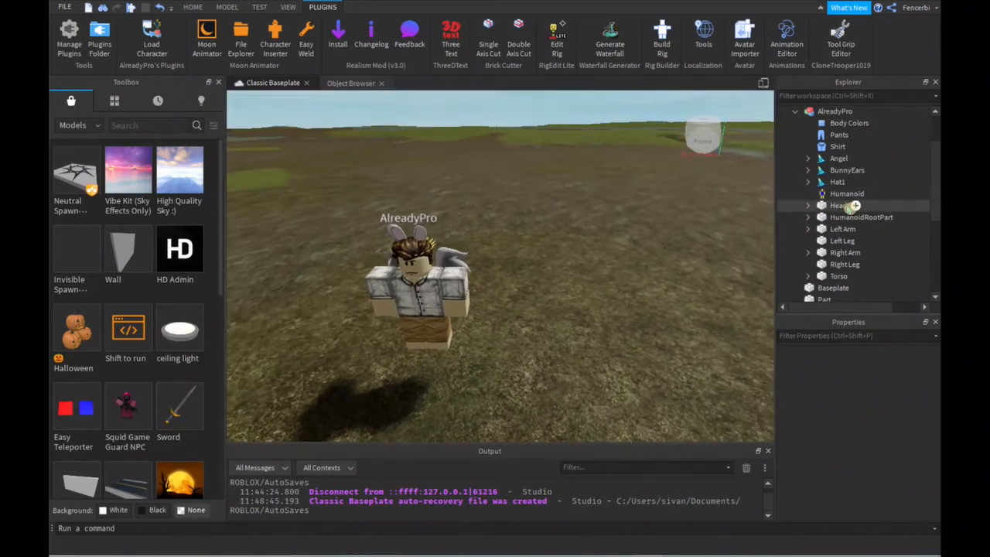
- Select the avatar's head in the scene and reopen the character loader
left_click(826, 204)
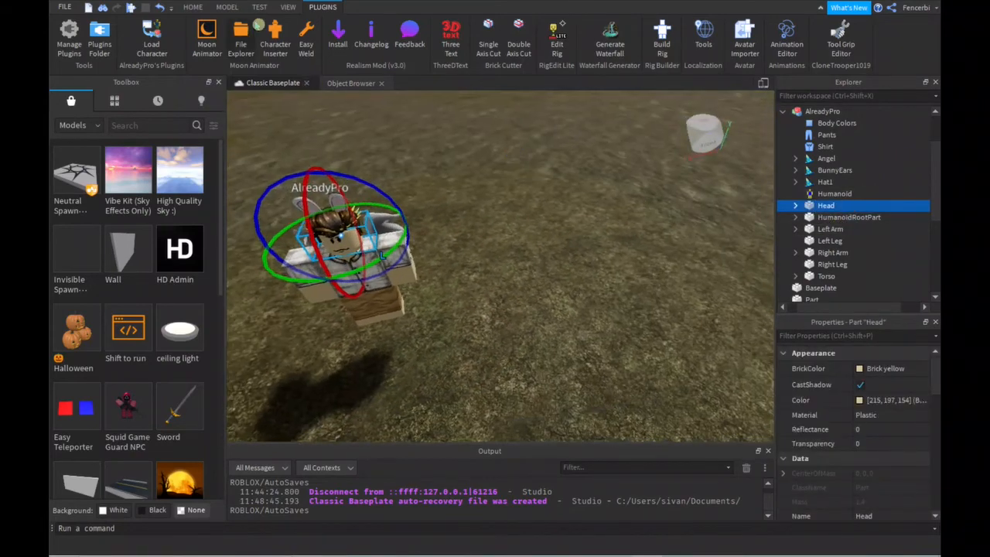
left_click(152, 37)
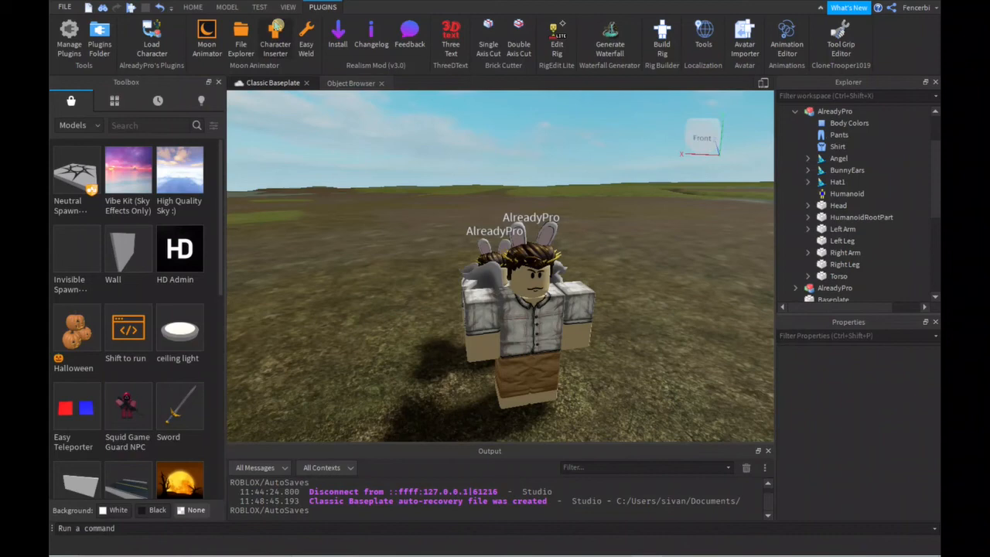
- Check the Game Settings publish prompt from Home and close it
left_click(192, 6)
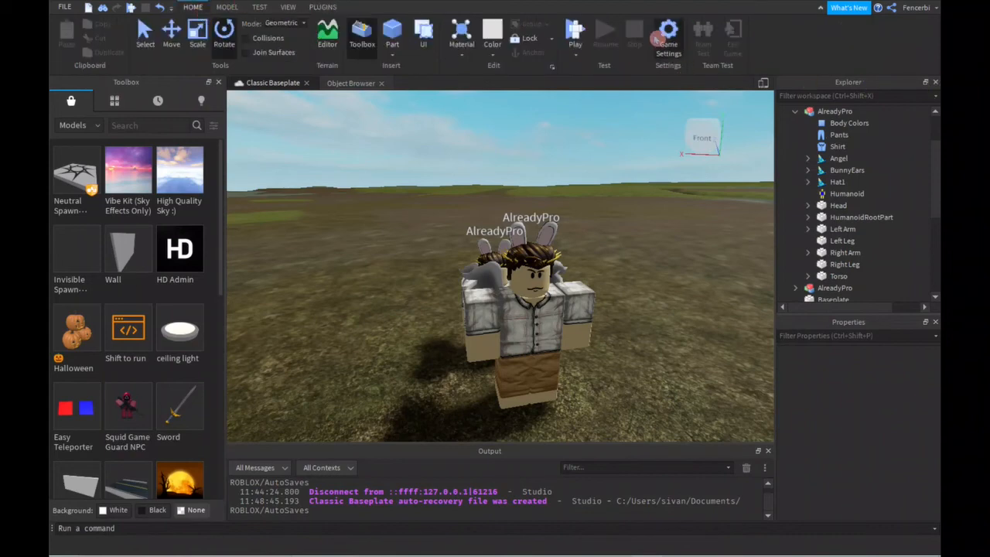
left_click(669, 34)
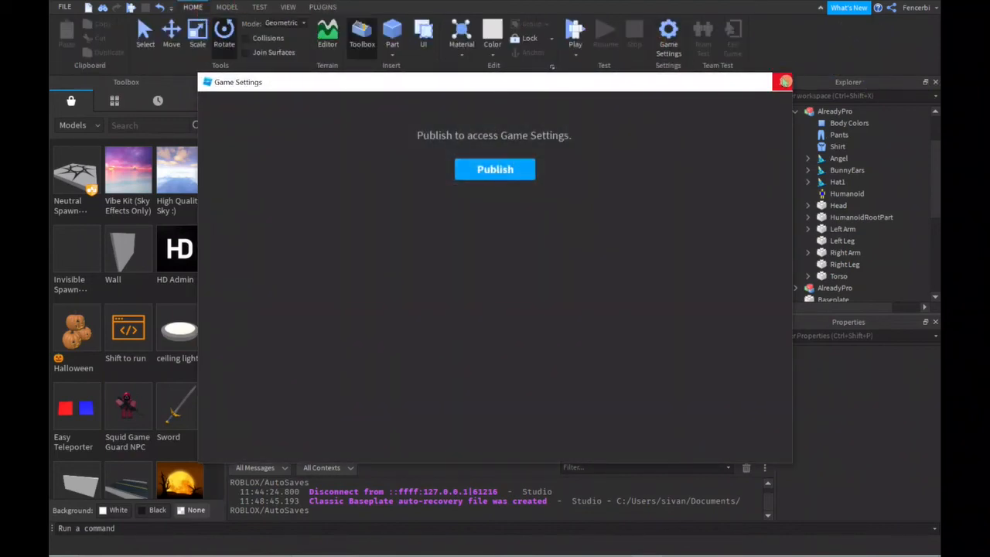
left_click(783, 80)
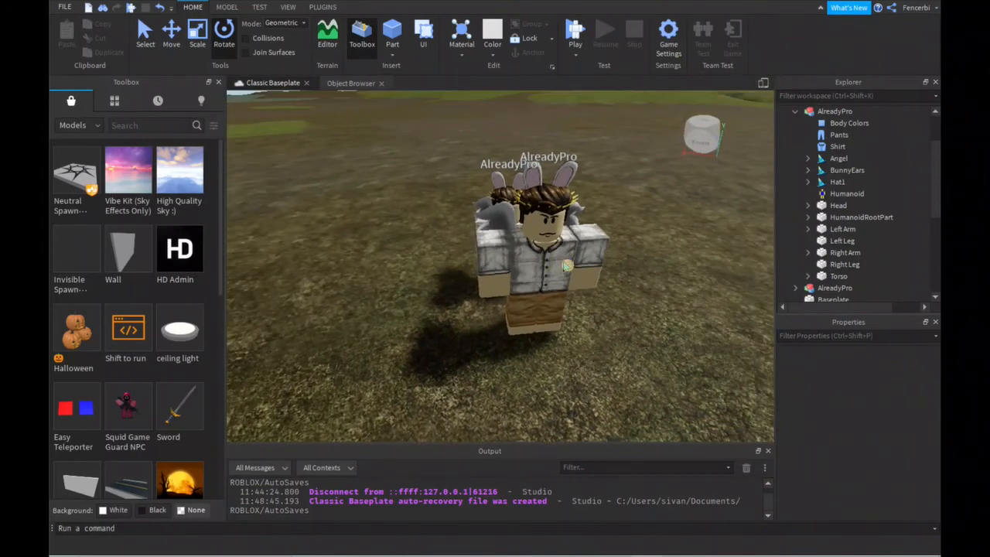
- Select the loaded avatar model in Explorer and delete it from the scene
left_click(795, 111)
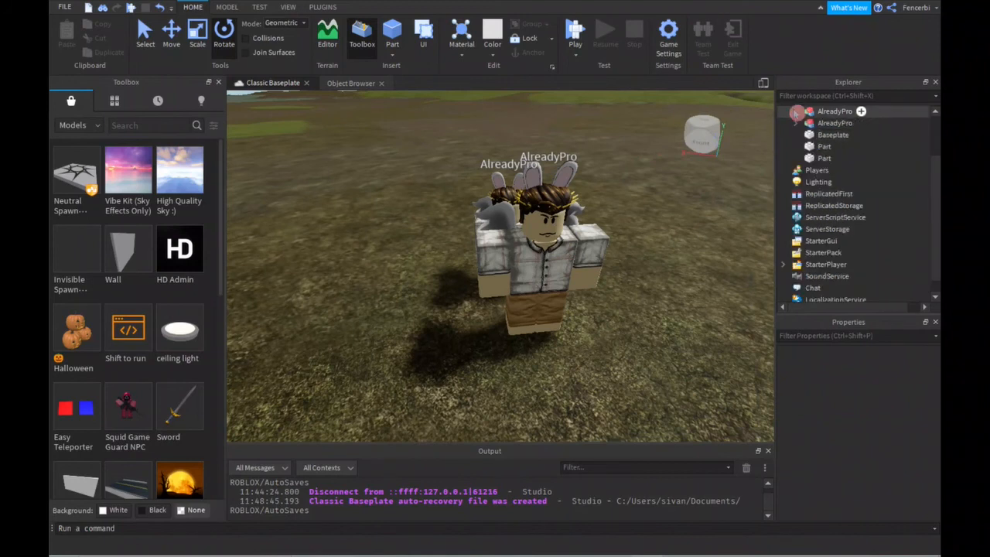
left_click(835, 124)
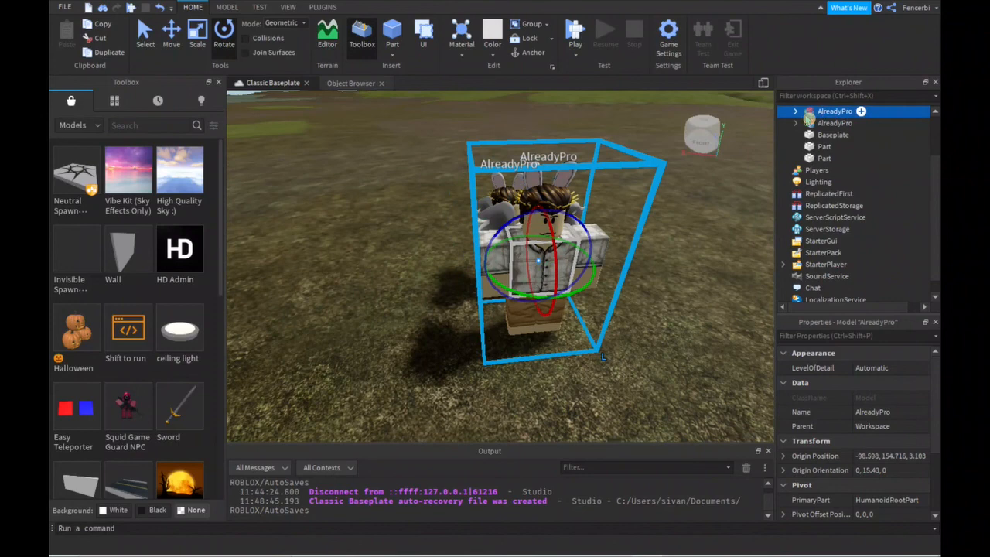
left_click(795, 111)
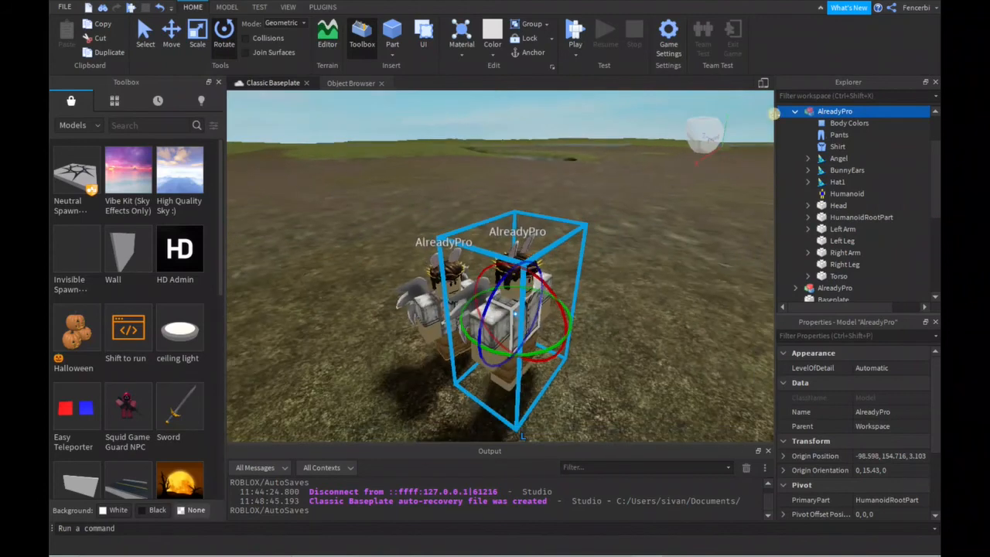
left_click(795, 111)
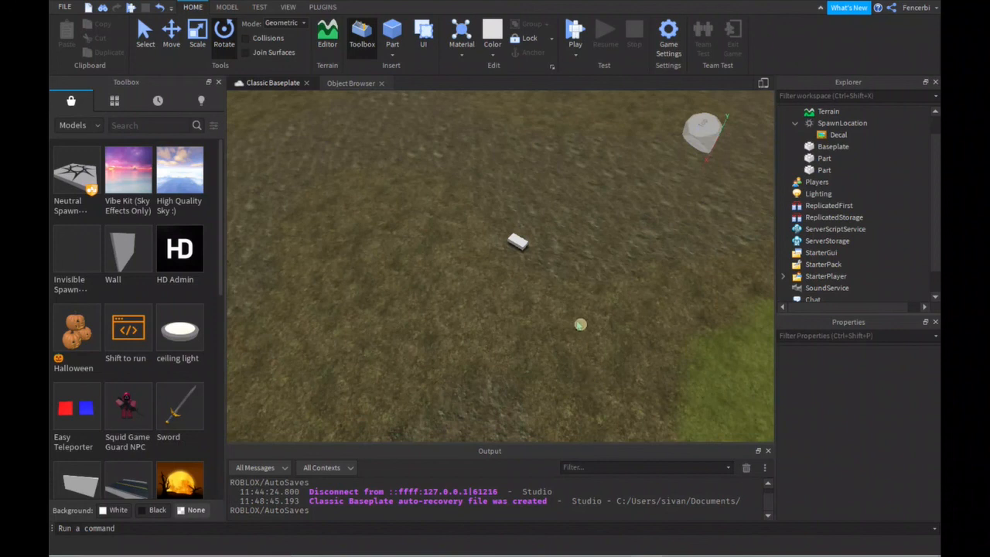
mouse_move(718, 537)
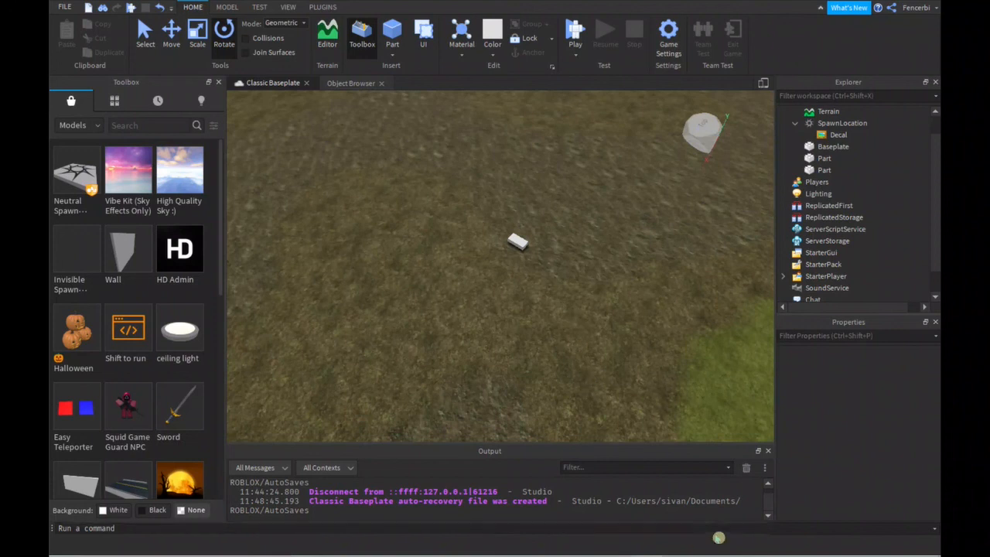